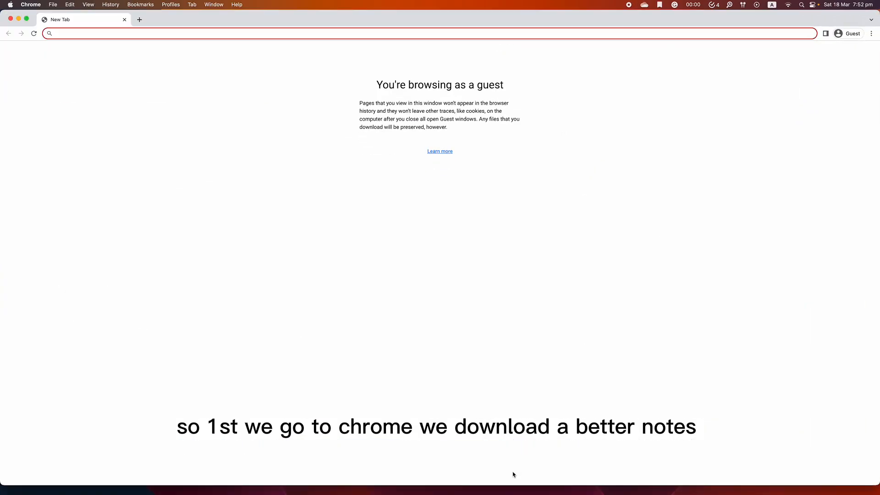
# Search 'betternotes zotero' and reach the Better Notes plugin's GitHub page.
pyautogui.write('b')
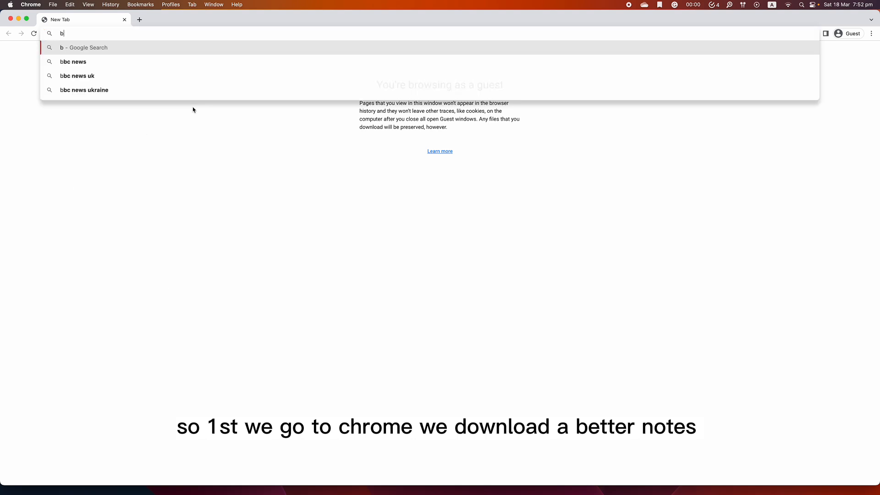
pyautogui.write('etternotes')
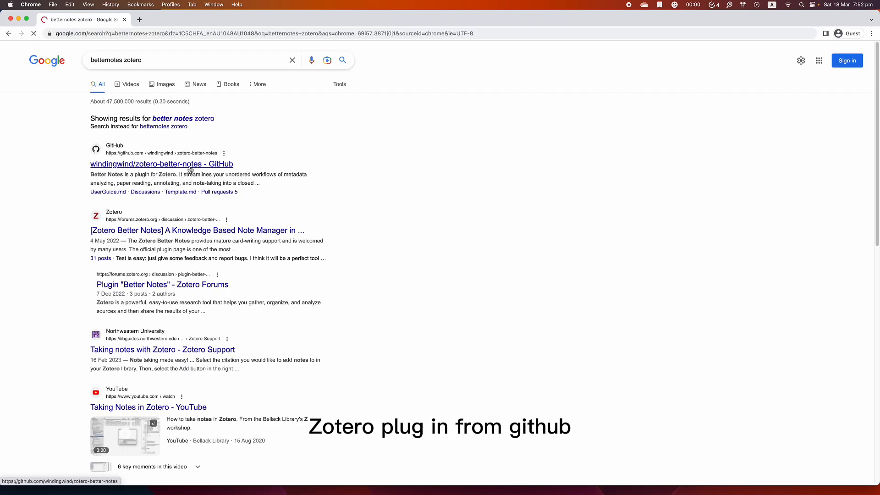
pyautogui.click(161, 163)
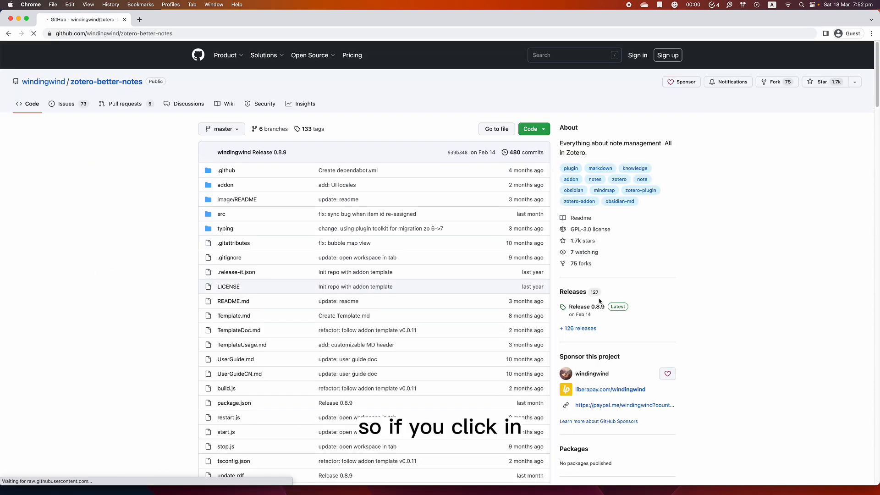
# Download zotero-better-notes.xpi from the latest release (0.8.9) assets.
pyautogui.click(586, 307)
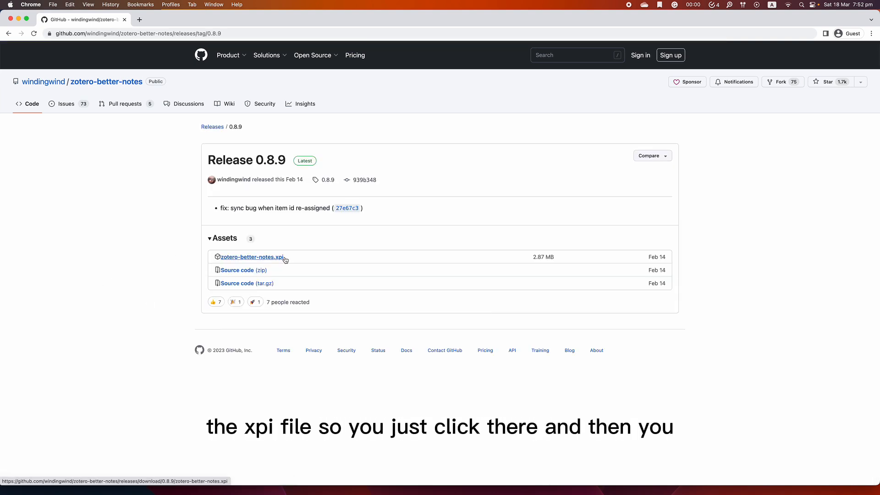
pyautogui.click(251, 256)
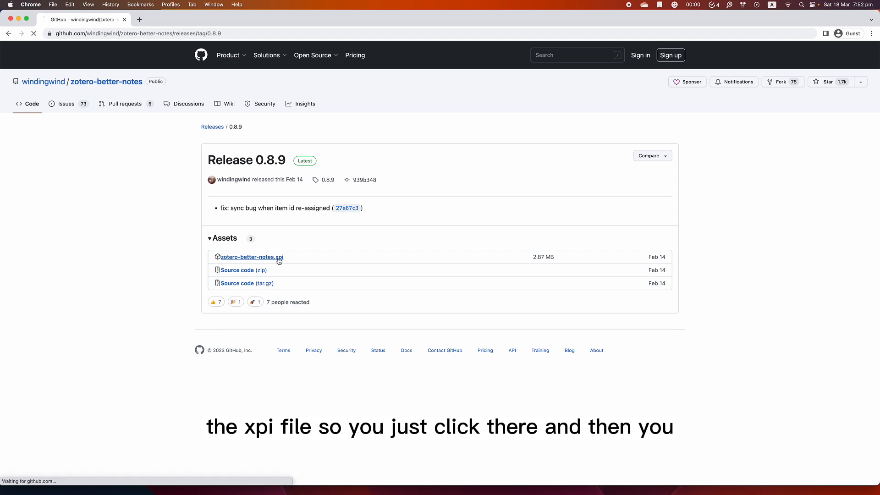
pyautogui.click(251, 257)
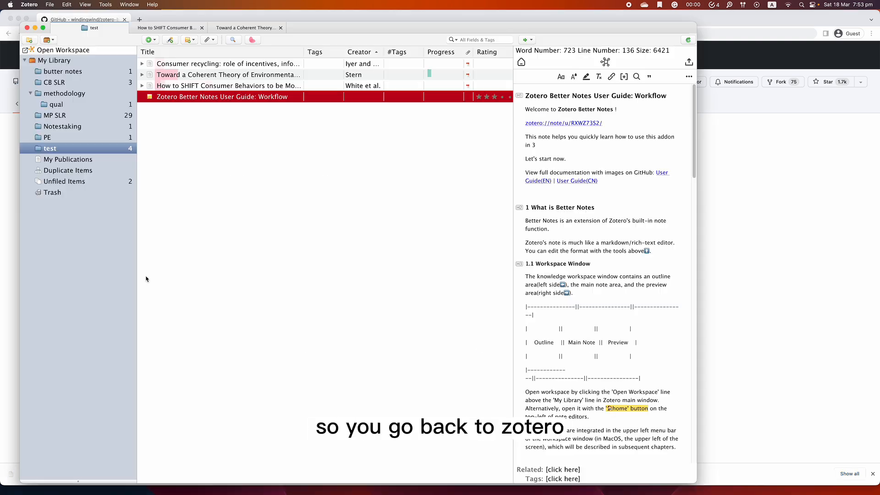
# Reach the Add-ons Manager and choose to install an add-on from a file.
pyautogui.click(105, 4)
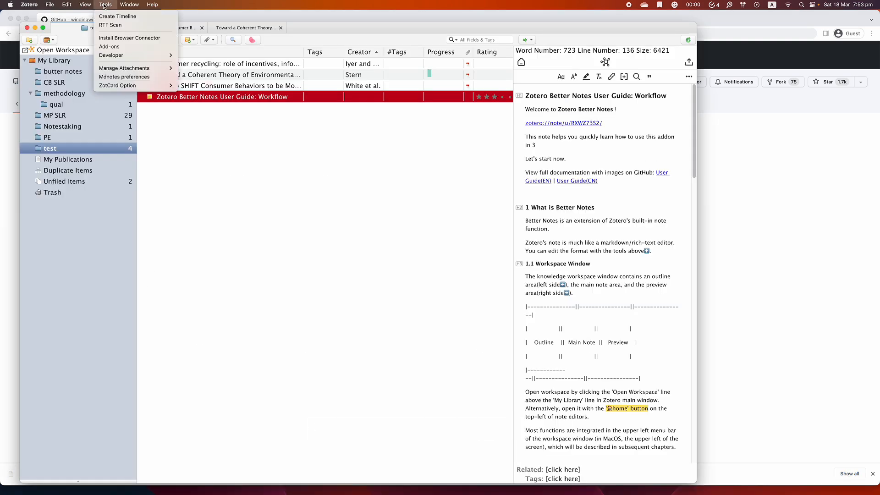
pyautogui.click(106, 46)
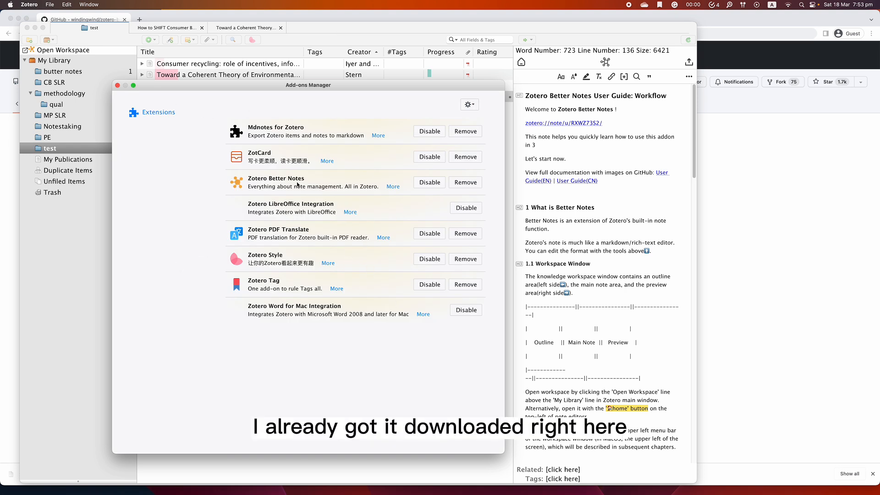
pyautogui.click(468, 105)
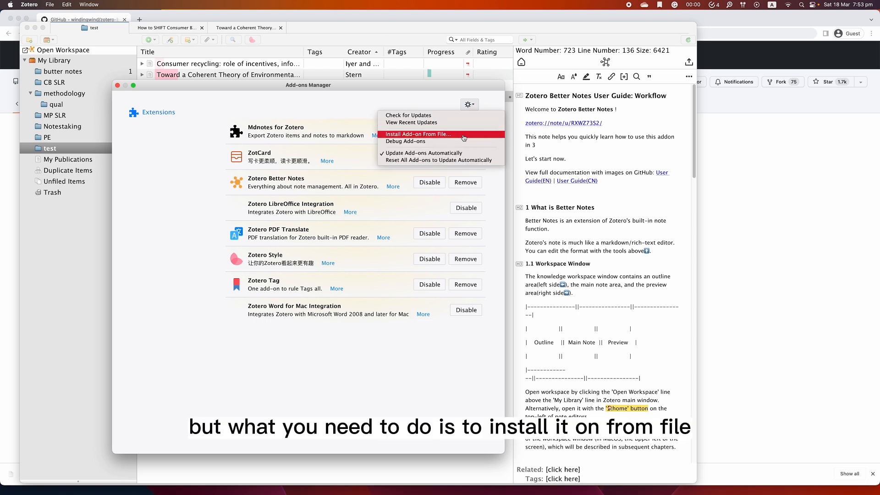
pyautogui.click(418, 134)
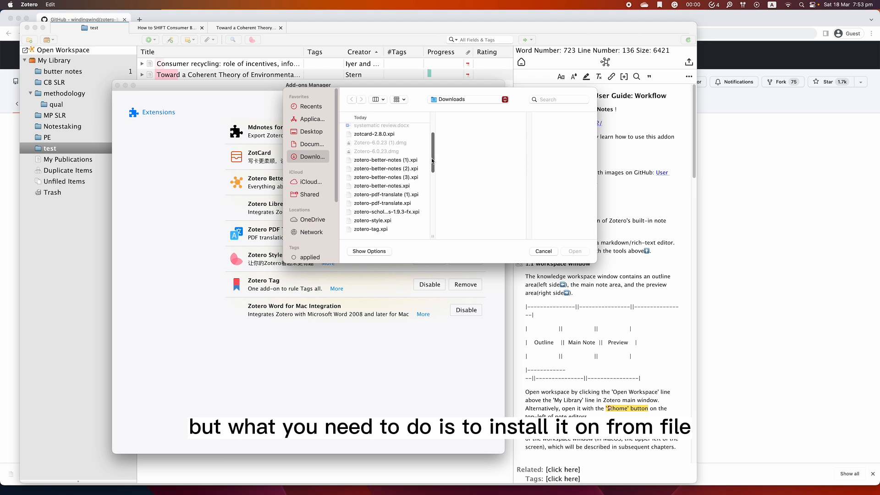
# Install zotero-better-notes (2).xpi from Downloads and close the Add-ons Manager.
pyautogui.click(385, 169)
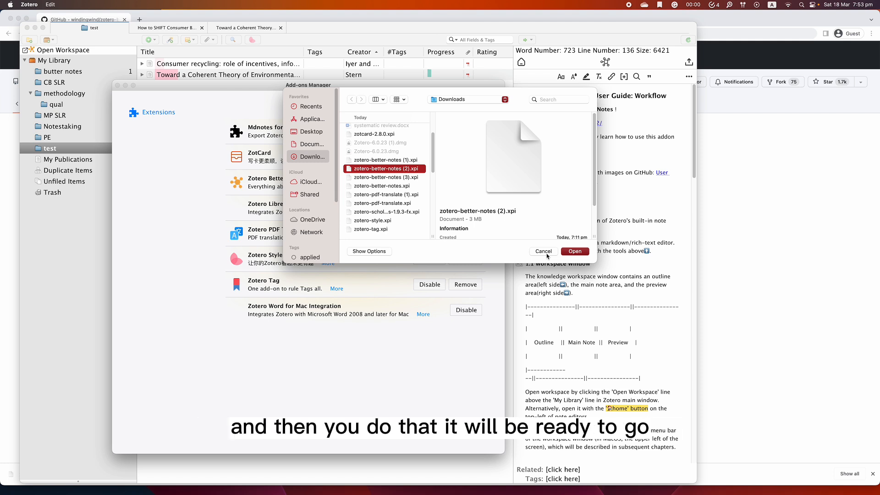
pyautogui.click(542, 251)
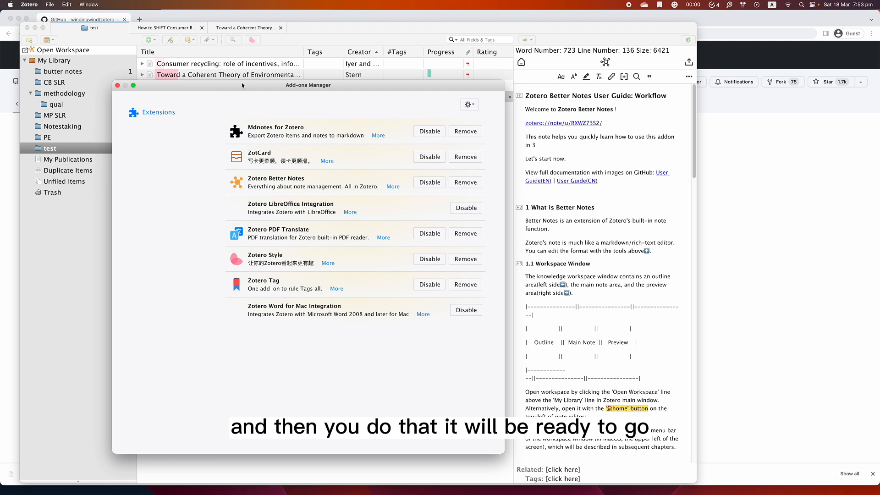
pyautogui.click(118, 85)
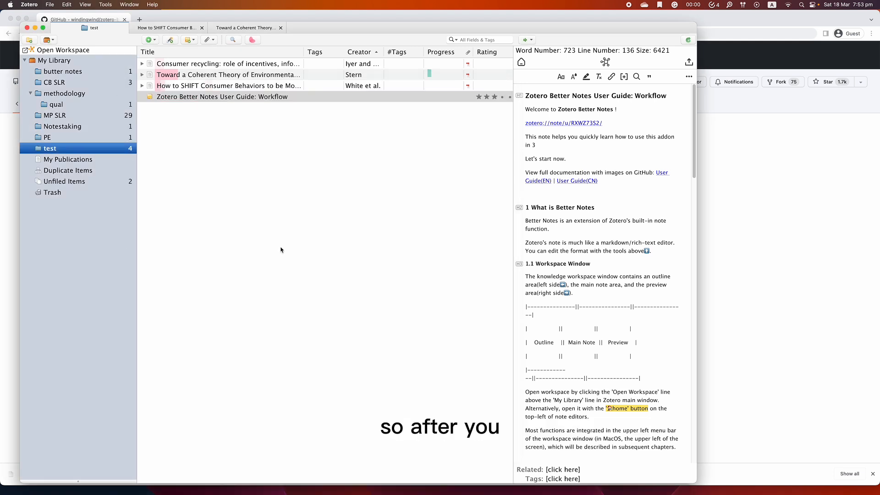
pyautogui.click(222, 97)
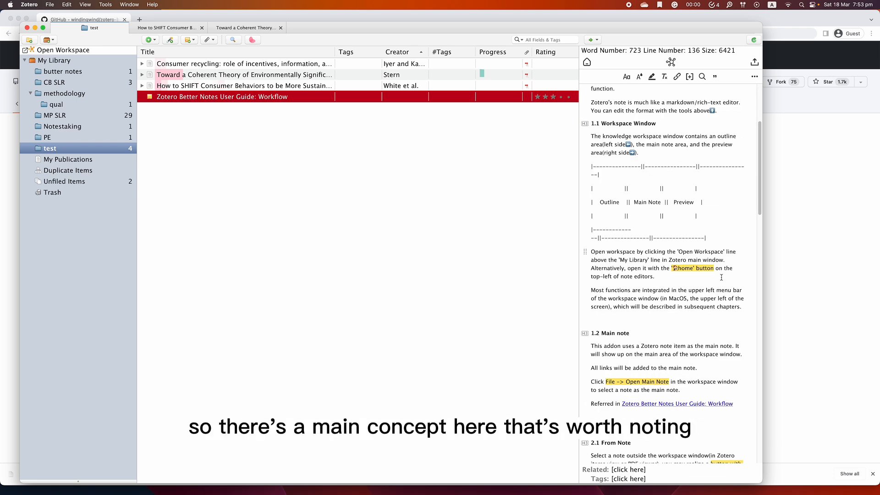
pyautogui.scroll(-3)
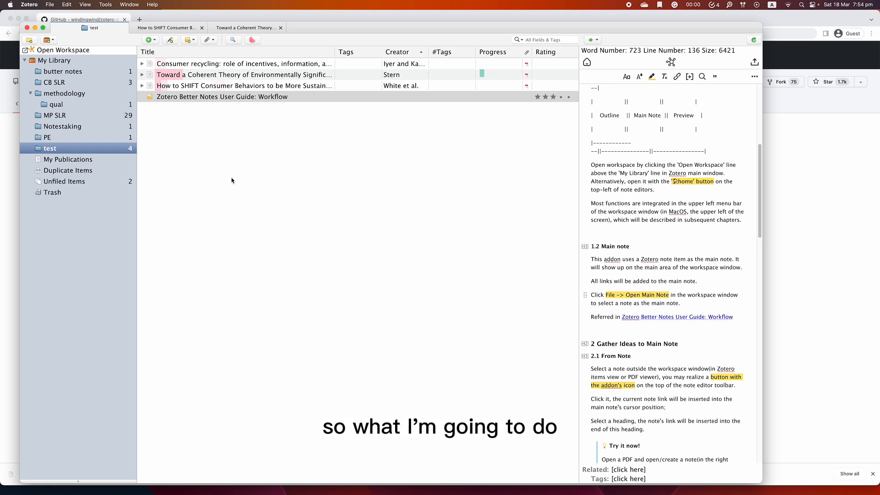
pyautogui.click(108, 4)
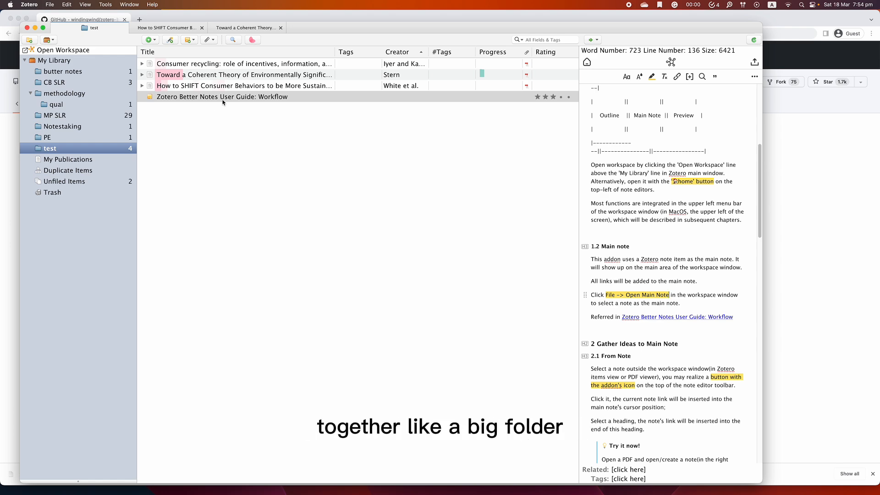
pyautogui.click(68, 6)
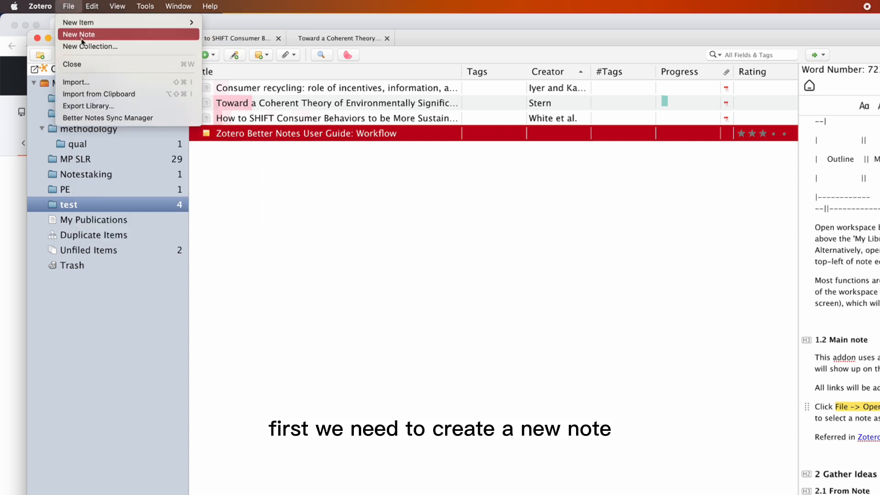
# Create a new note headed 'systematic review'.
pyautogui.click(83, 34)
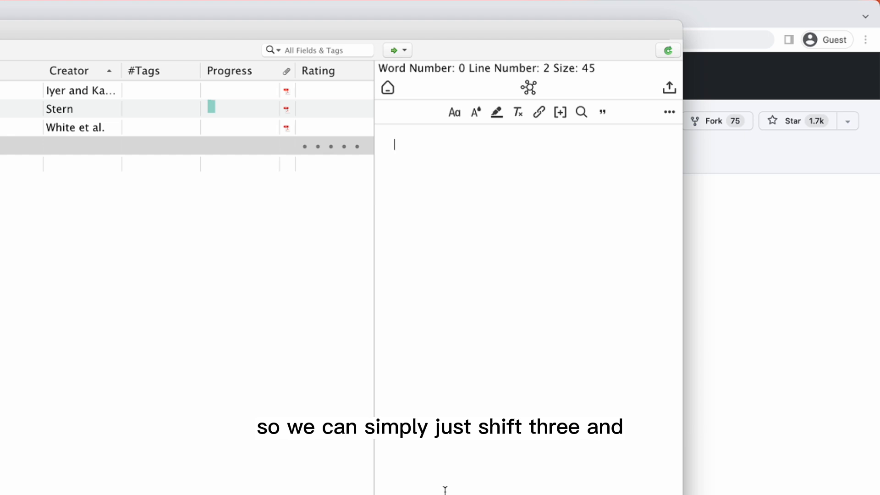
pyautogui.write('#')
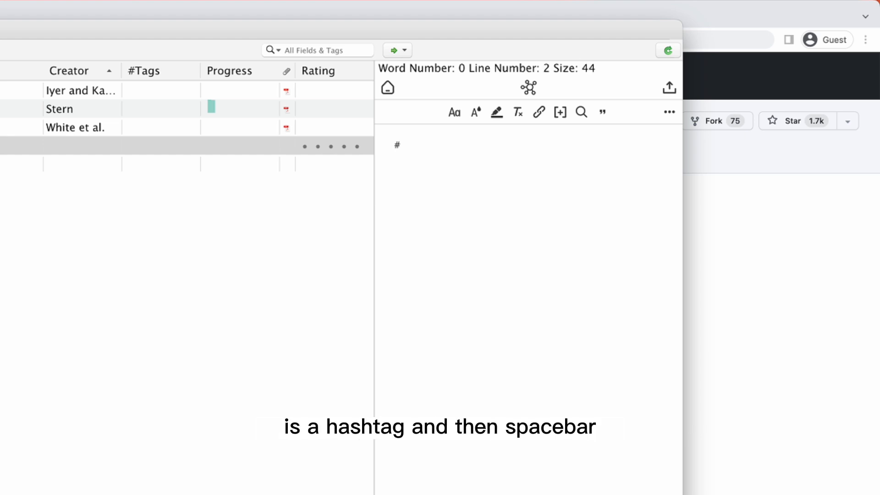
pyautogui.press('space')
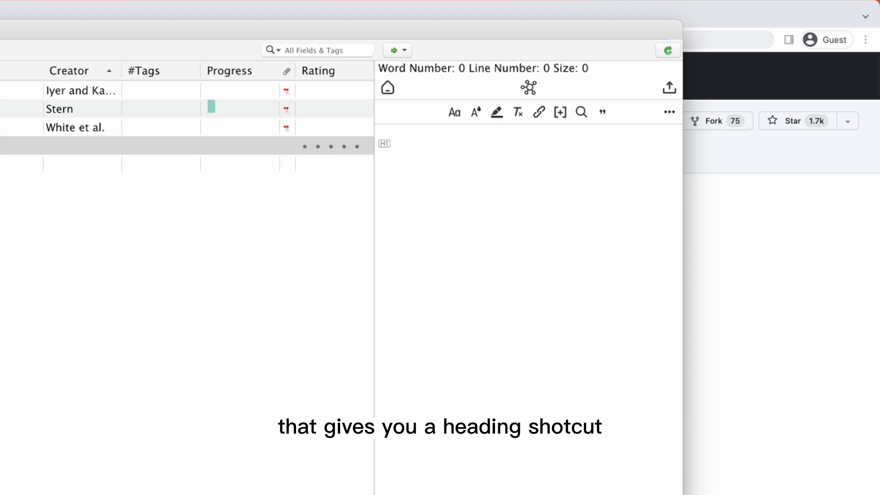
pyautogui.click(397, 144)
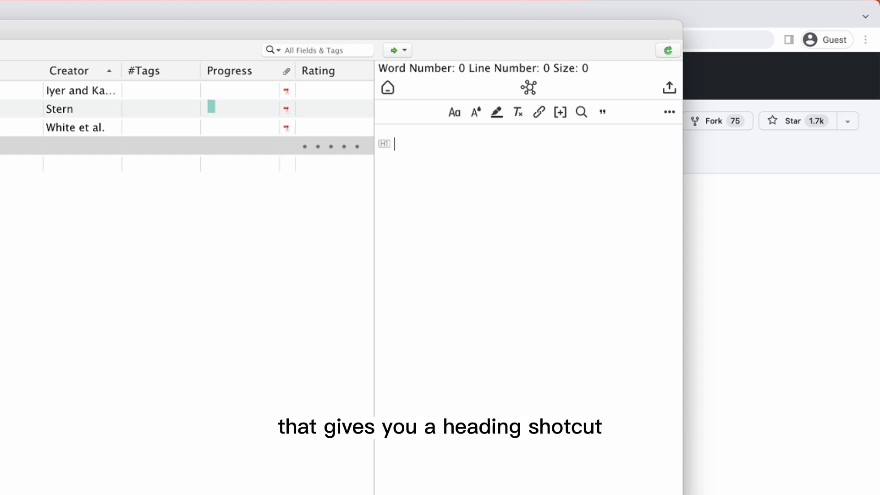
pyautogui.write('systematic review')
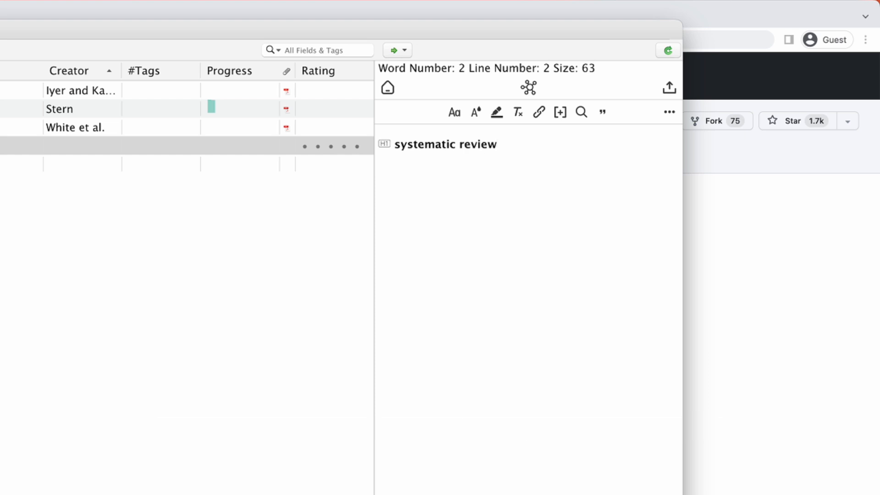
pyautogui.click(499, 145)
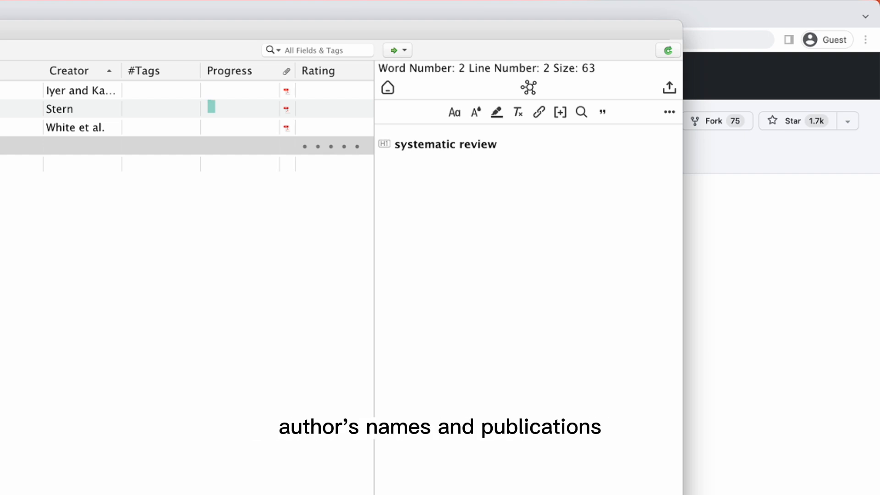
pyautogui.press('Enter')
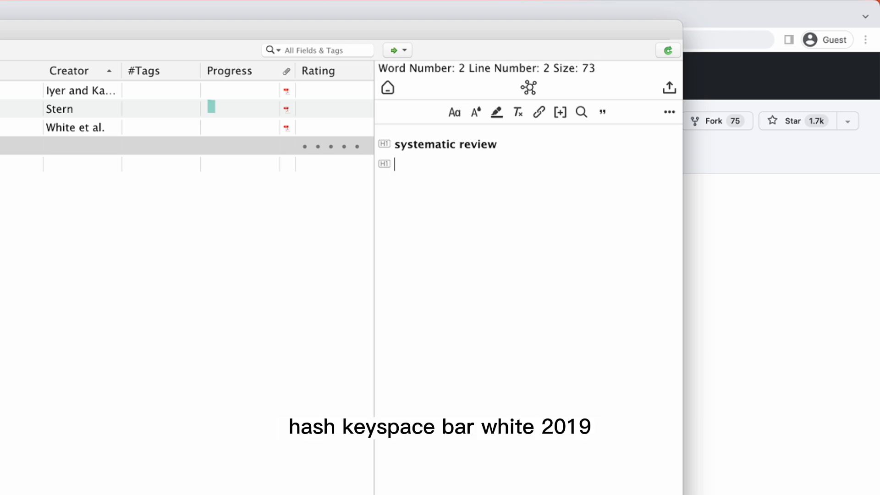
# Add 'white 2019' and 'stern 2000' headings and set systematic review as the main note.
pyautogui.write('white 2')
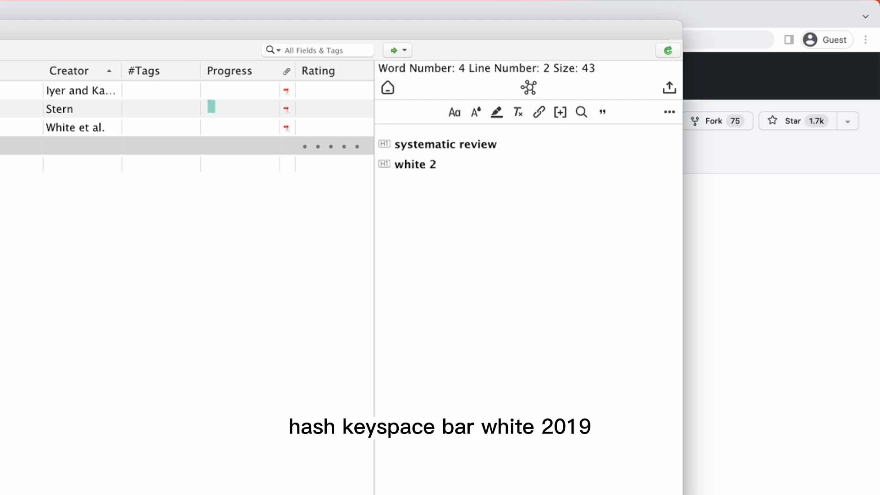
pyautogui.write('2019')
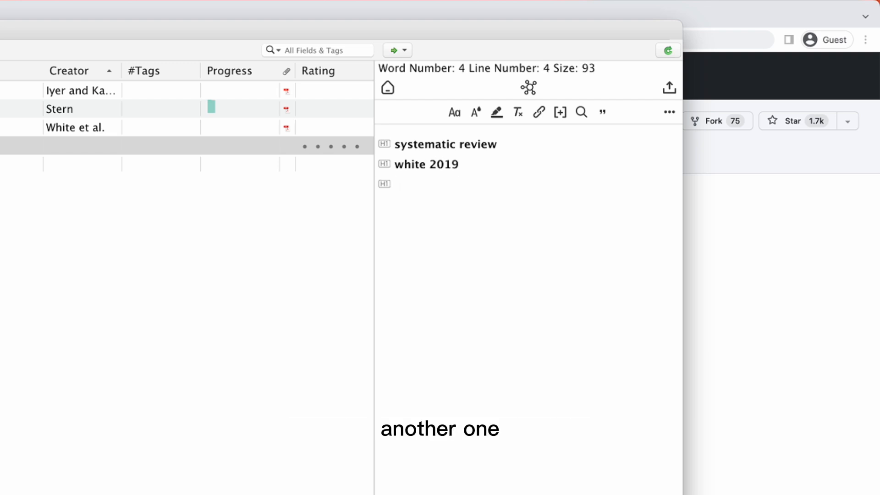
pyautogui.write('stern 2000')
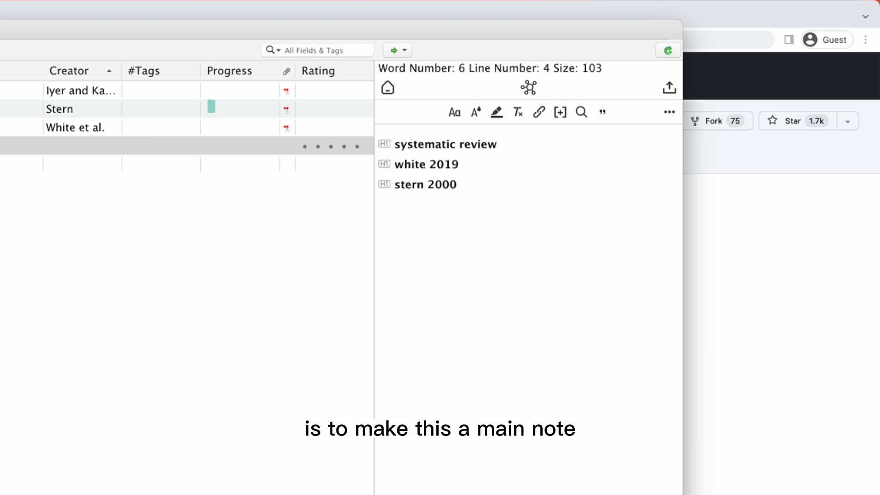
pyautogui.rightClick(86, 99)
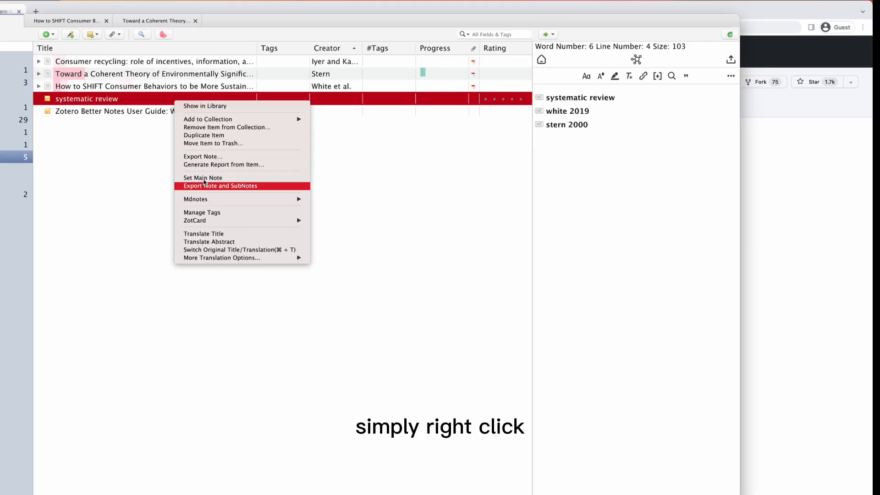
pyautogui.click(202, 177)
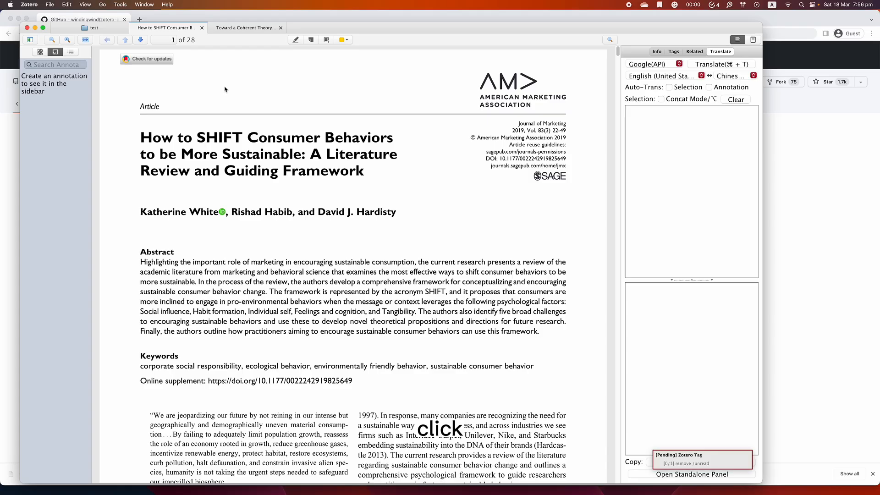
# Highlight the Abstract and section headings of the White paper, then start a quick note from the Page 23 annotation.
pyautogui.scroll(-3)
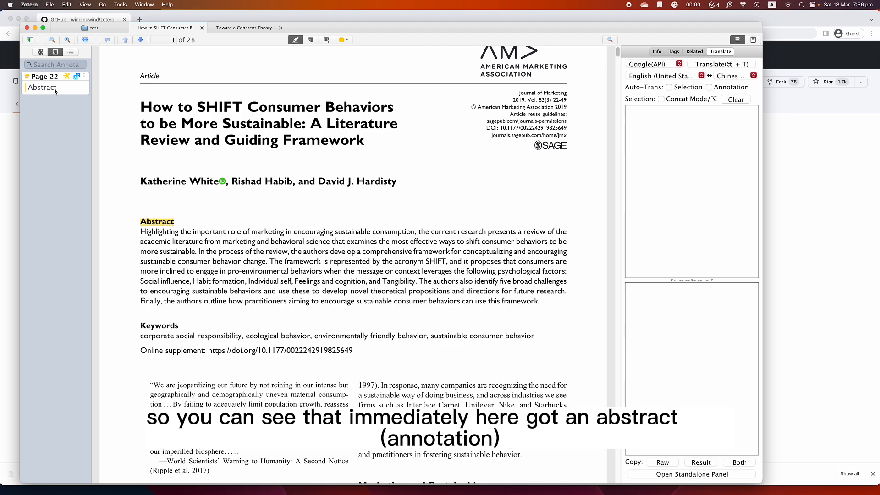
pyautogui.moveTo(61, 90)
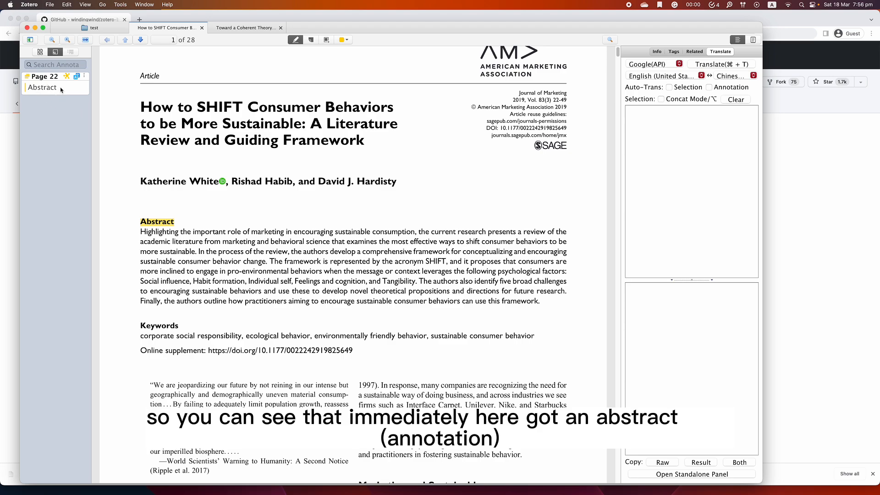
pyautogui.scroll(-3)
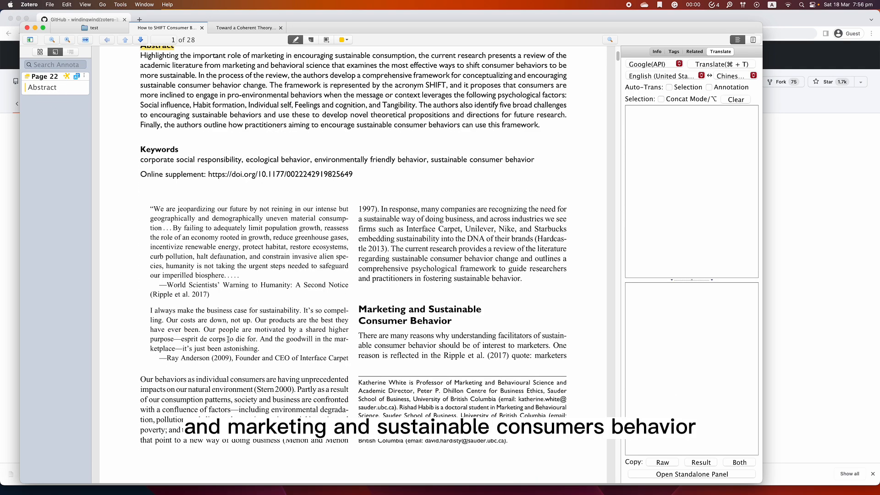
pyautogui.scroll(-3)
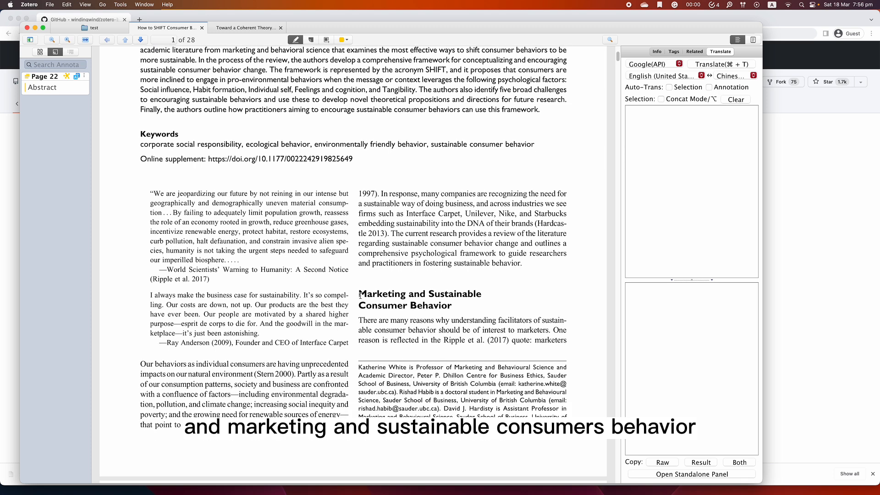
pyautogui.moveTo(359, 289); pyautogui.dragTo(452, 311)
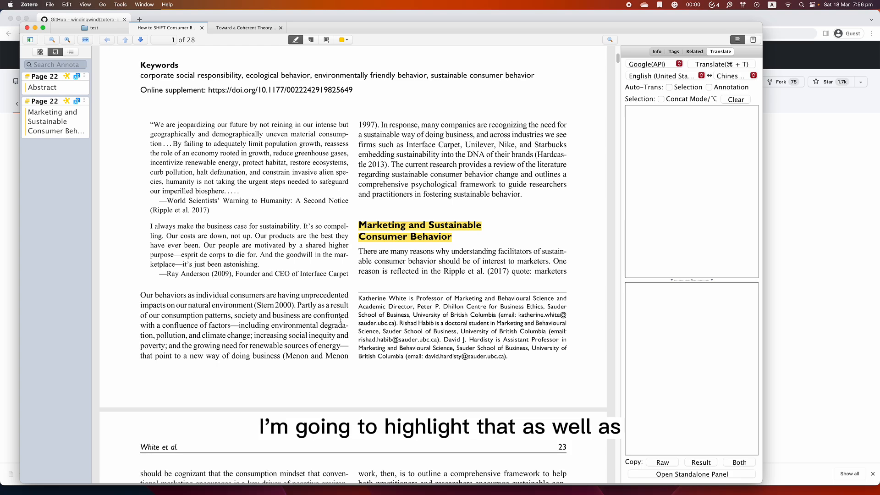
pyautogui.scroll(-3)
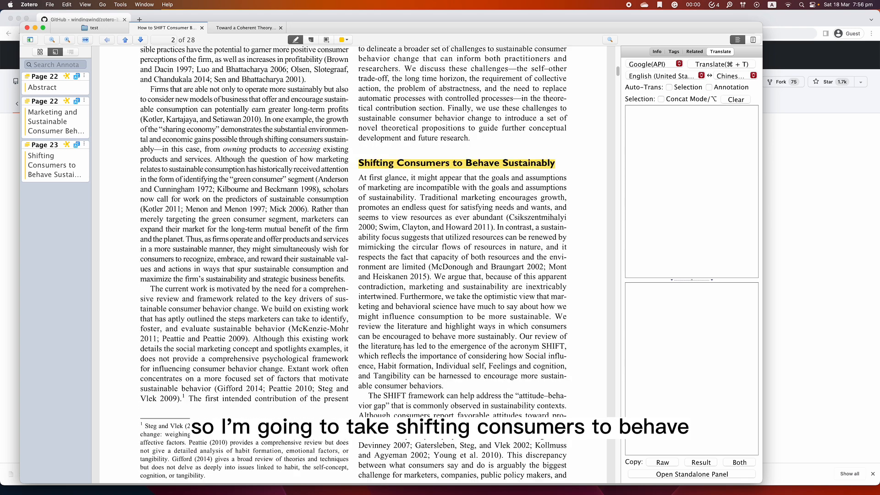
pyautogui.scroll(-3)
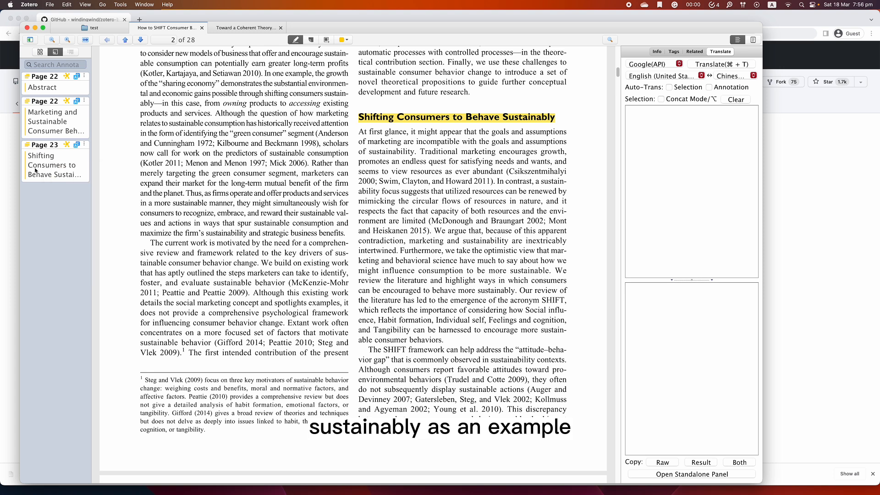
pyautogui.moveTo(67, 145)
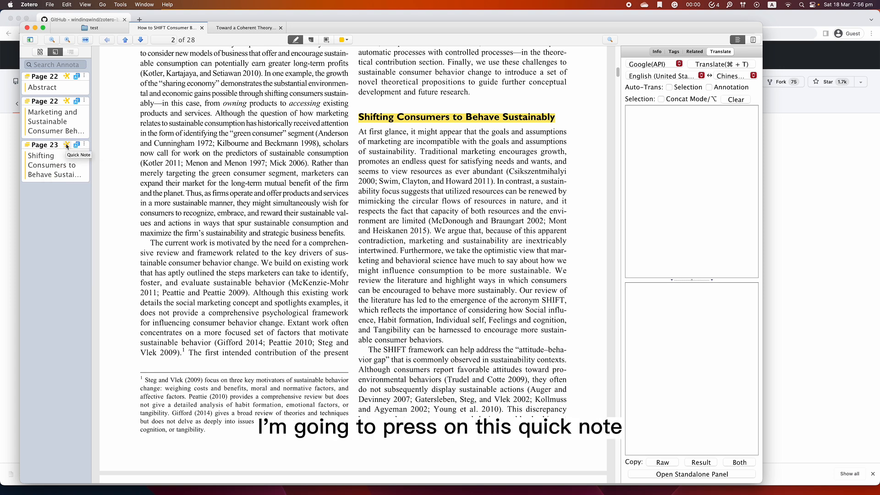
pyautogui.click(66, 145)
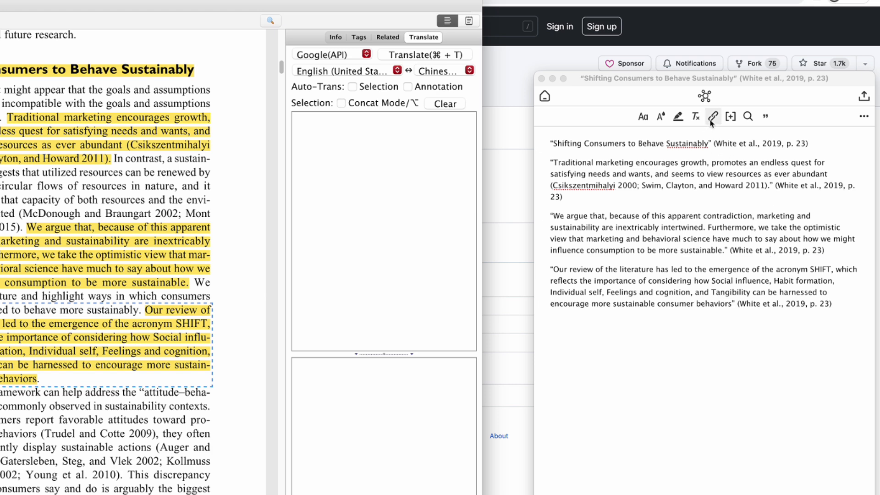
# Insert a (White et al., 2019) citation after the second quote and list main-note headings for linking.
pyautogui.click(729, 116)
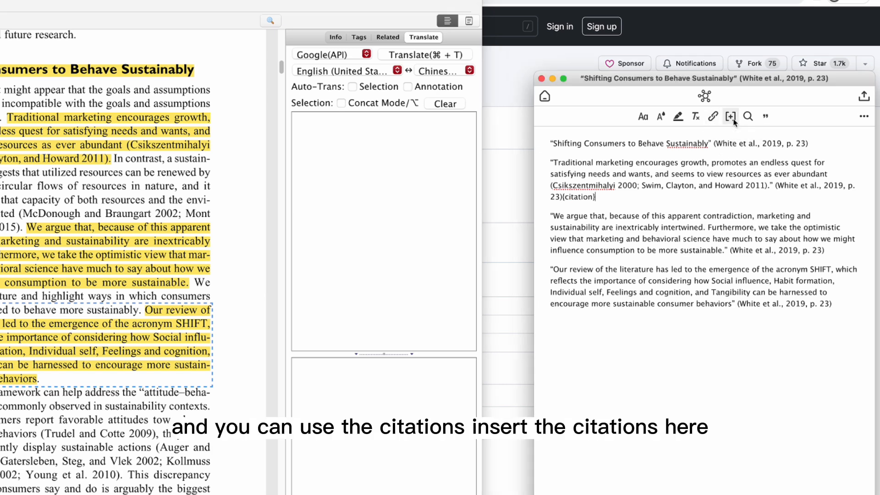
pyautogui.click(730, 116)
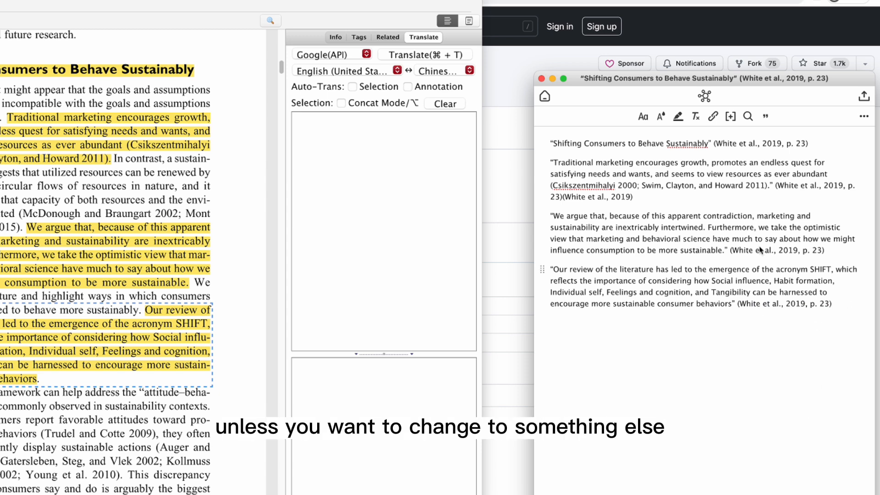
pyautogui.scroll(-3)
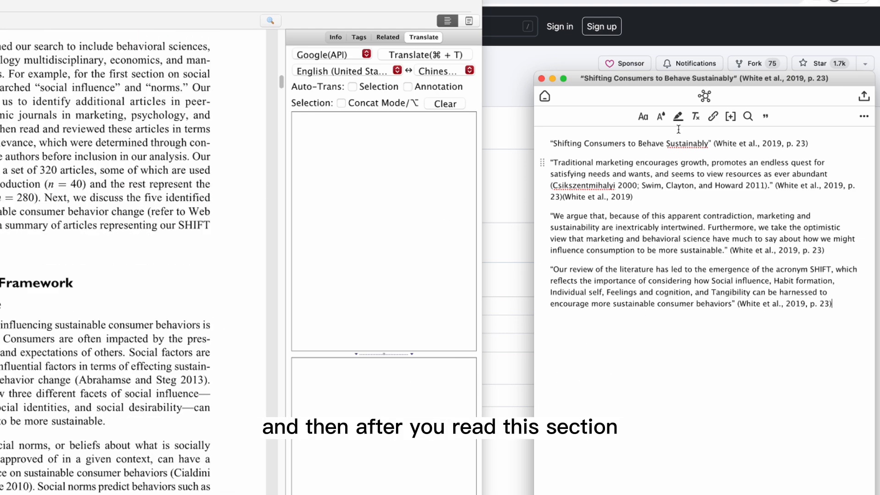
pyautogui.click(704, 96)
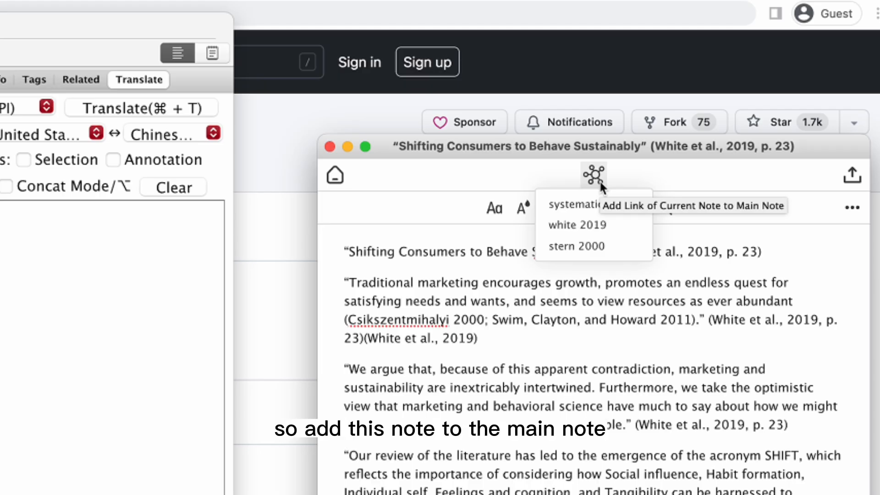
pyautogui.moveTo(599, 190)
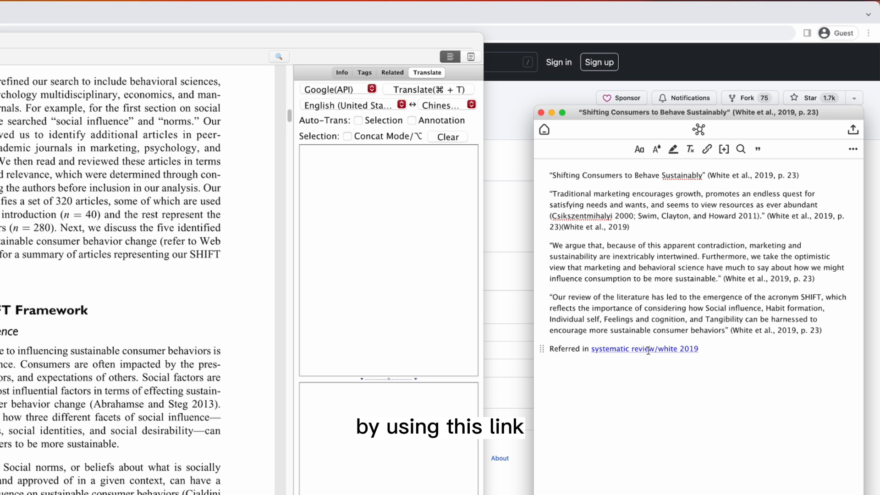
# Preview the linked systematic review main note and open it.
pyautogui.click(645, 349)
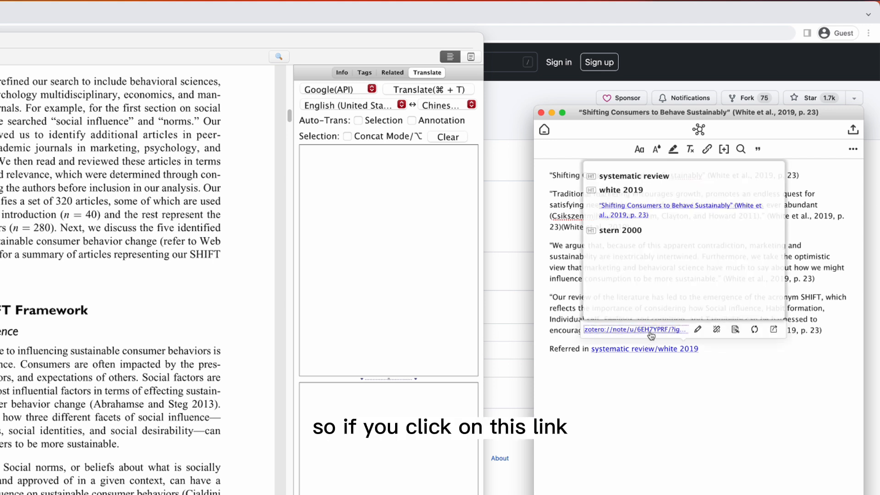
pyautogui.click(634, 329)
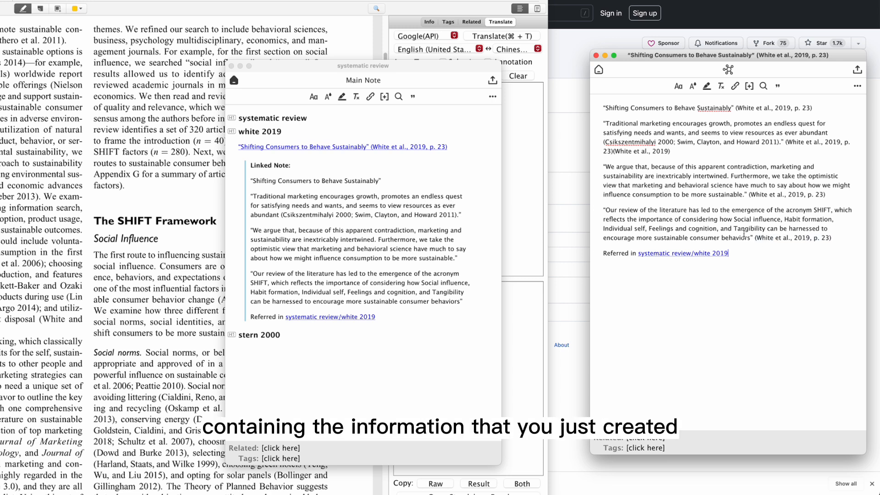
# Close the main note window and scroll the White PDF toward the theoretical implications passages.
pyautogui.click(234, 81)
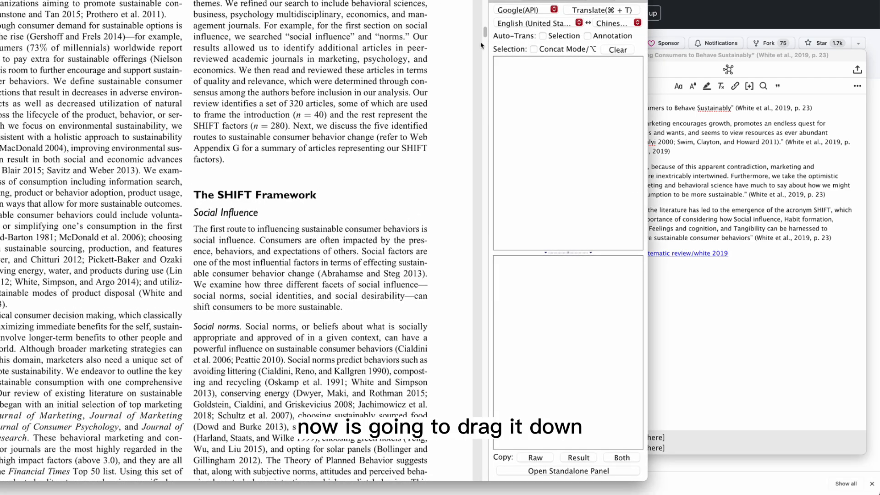
pyautogui.scroll(-3)
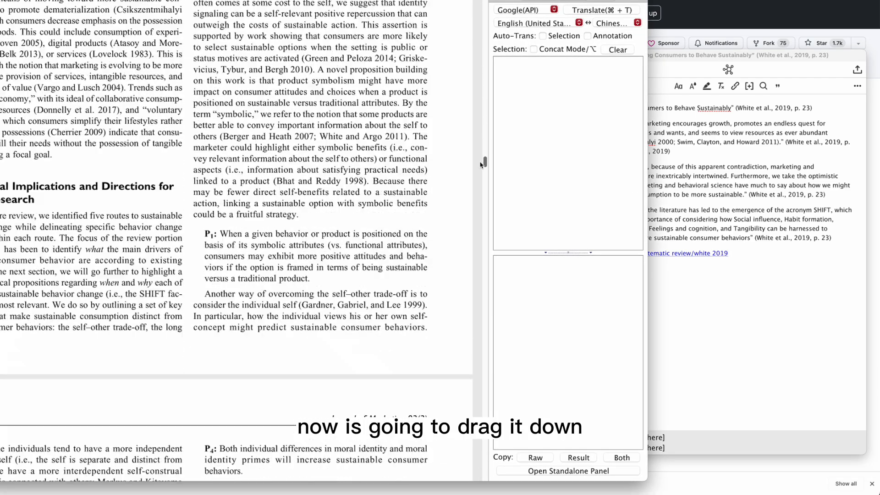
pyautogui.scroll(-3)
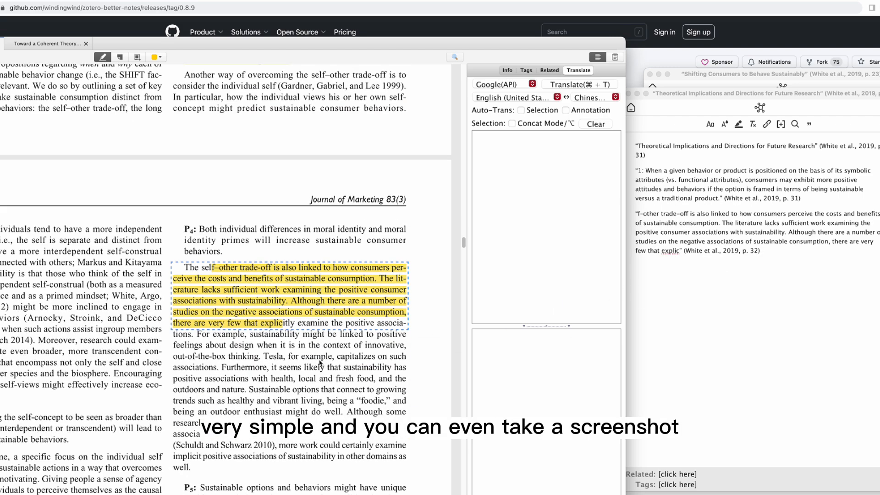
# Drop the P5 passage screenshot into the Theoretical Implications note and return to the library view.
pyautogui.scroll(-3)
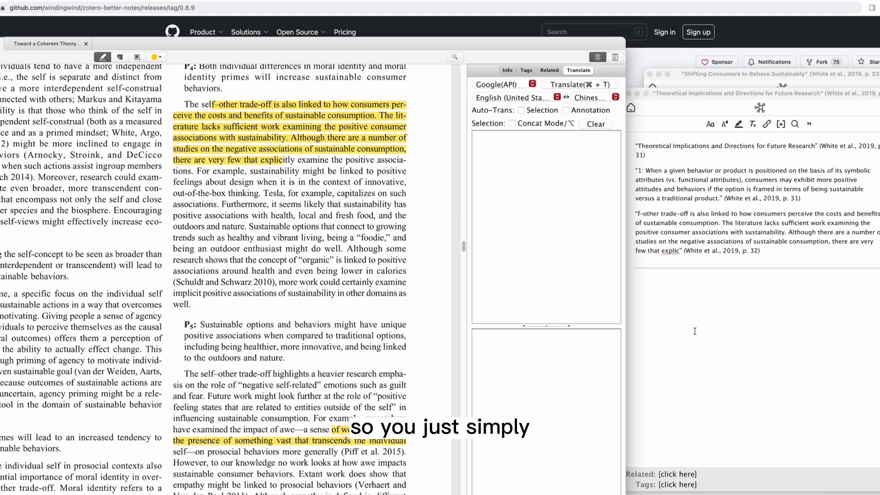
pyautogui.scroll(-3)
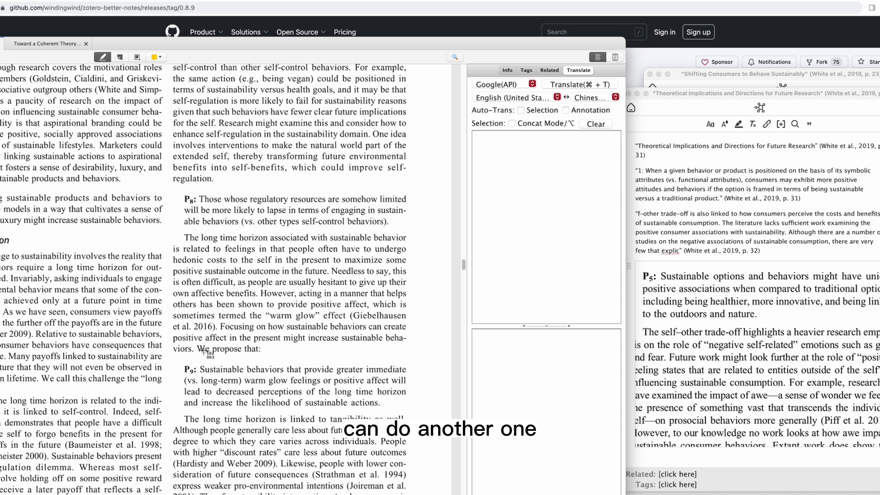
pyautogui.moveTo(187, 232); pyautogui.dragTo(412, 408)
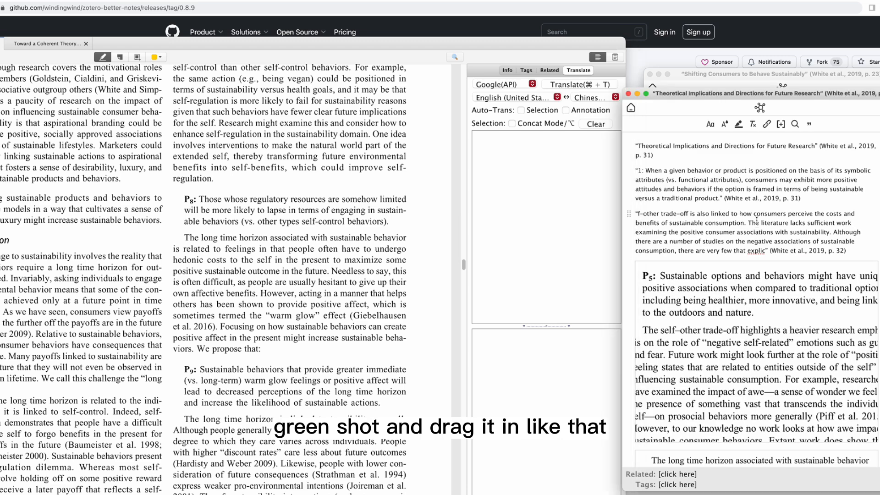
pyautogui.click(760, 108)
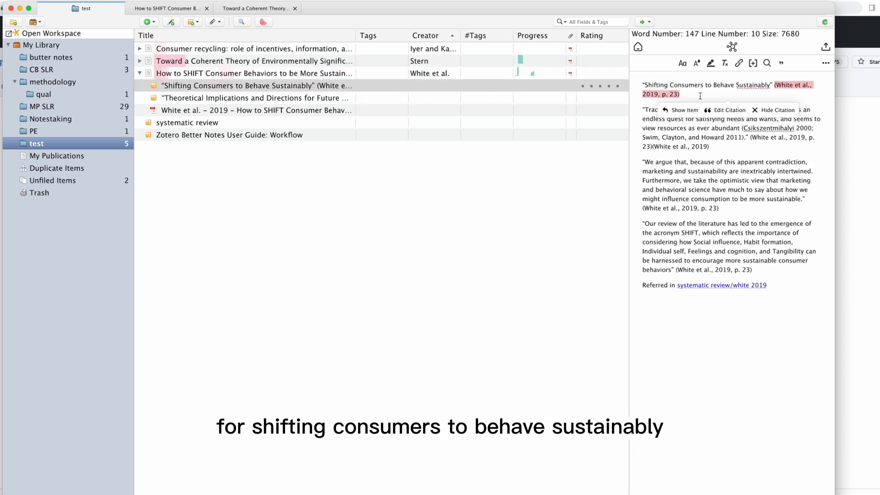
# Review both White 2019 linked notes in the systematic review main note, close it, and switch to the Stern PDF reader.
pyautogui.click(253, 97)
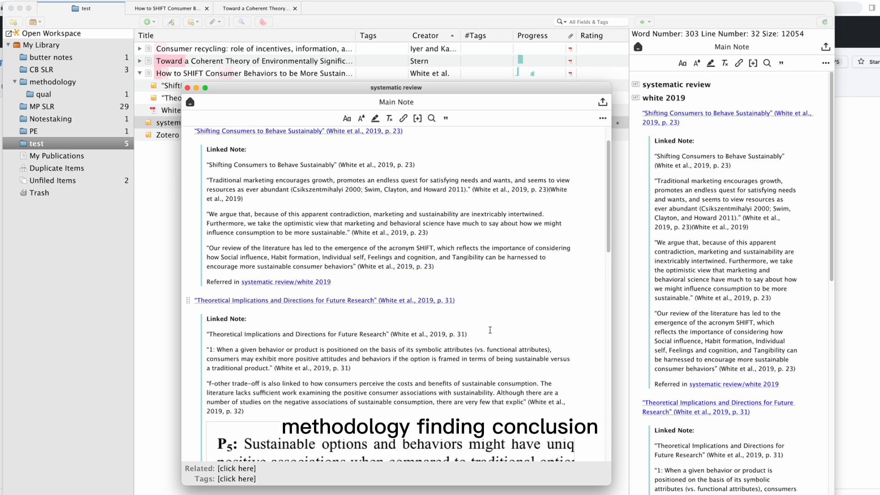
pyautogui.scroll(-3)
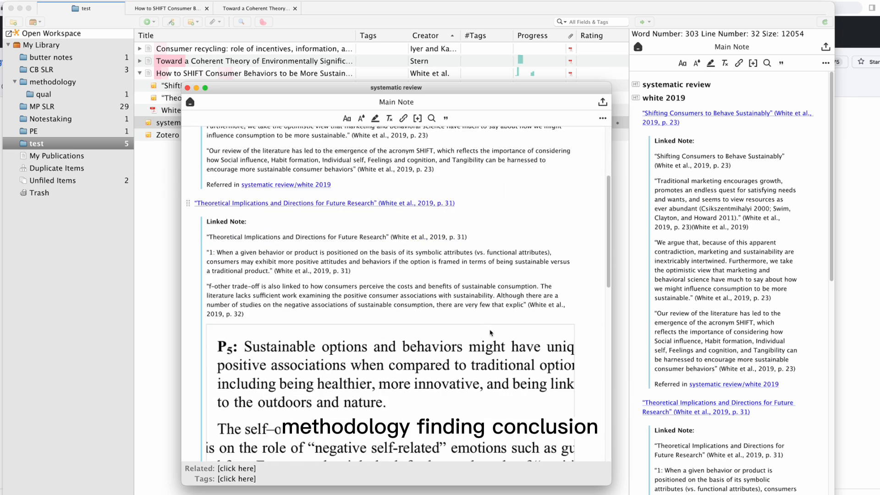
pyautogui.scroll(-3)
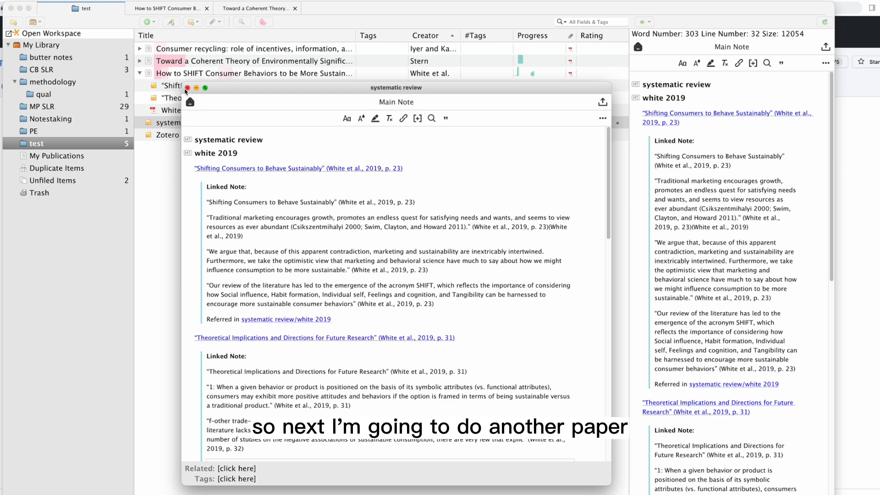
pyautogui.click(188, 88)
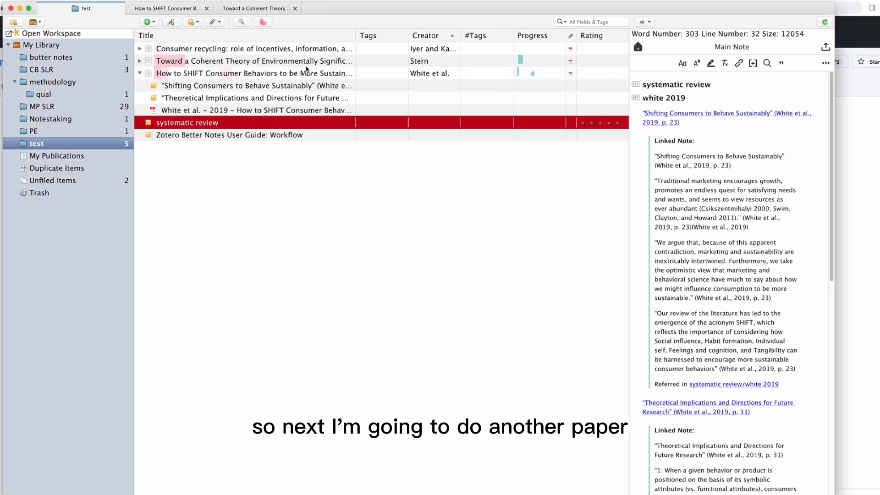
pyautogui.click(260, 9)
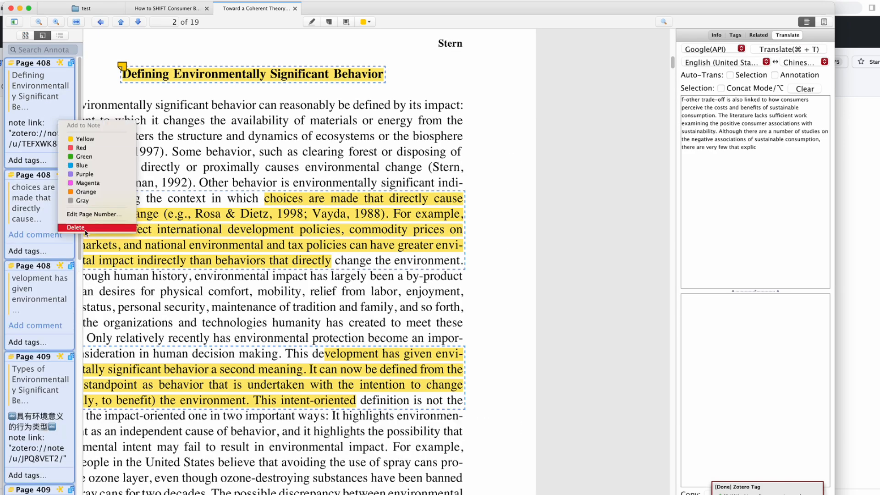
# Delete the unwanted Stern annotation and confirm its removal.
pyautogui.click(75, 228)
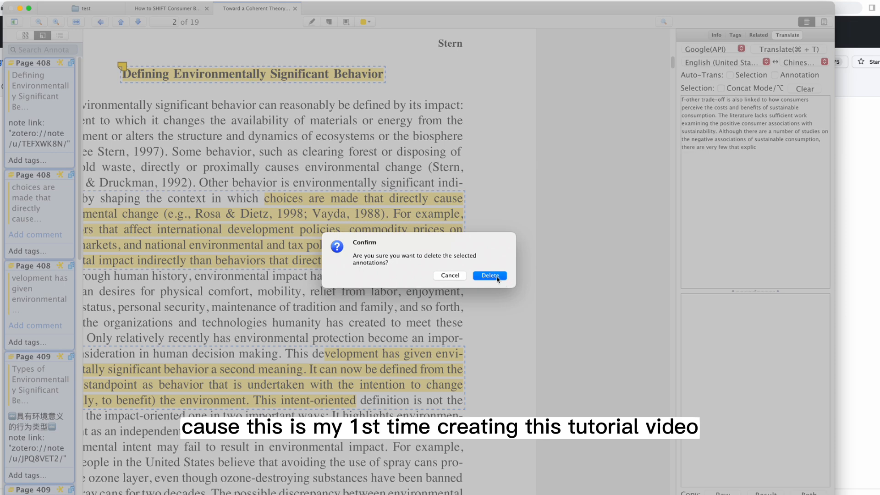
pyautogui.click(489, 275)
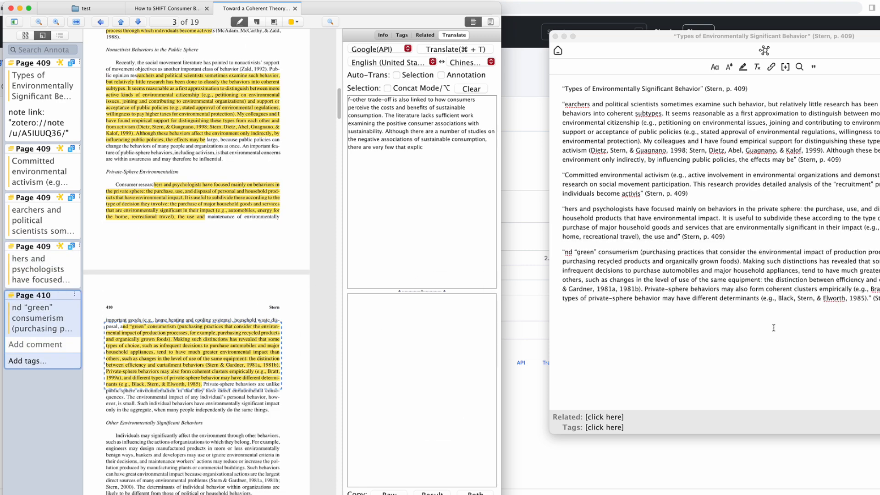
# Insert the Types note under stern 2000 and start a 'Determinants of Environmentalism' note with the VBN figure.
pyautogui.click(763, 50)
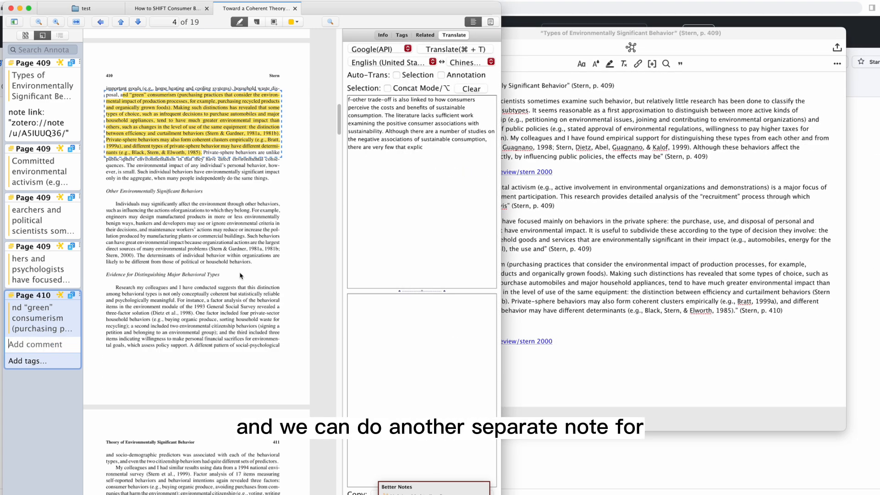
pyautogui.click(139, 22)
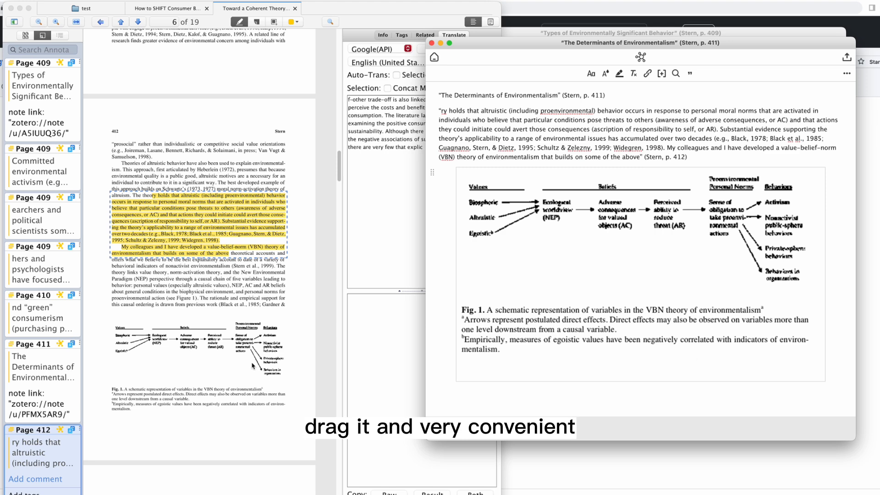
pyautogui.click(140, 22)
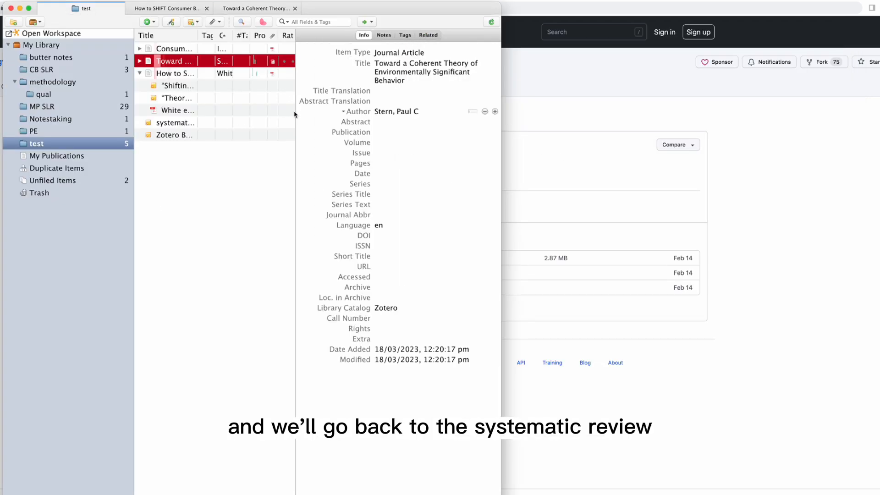
# Export the 'systematic review' note as an MS Word document saved to Downloads.
pyautogui.doubleClick(187, 123)
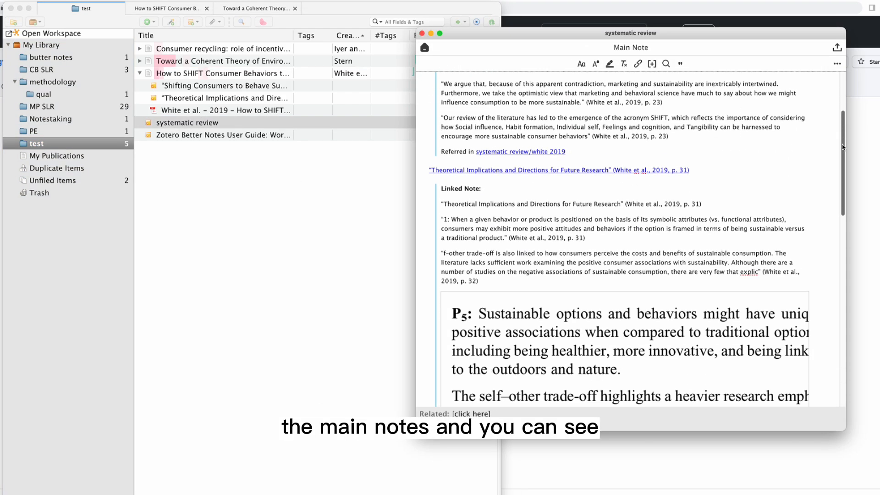
pyautogui.scroll(-3)
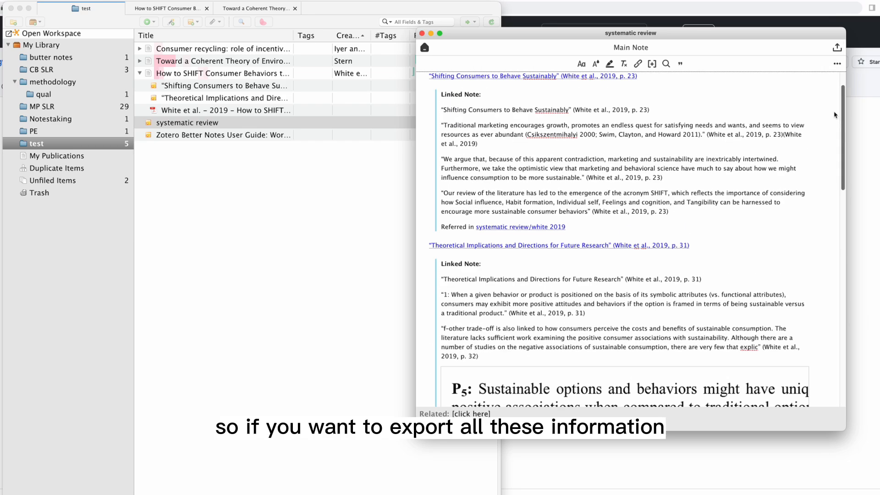
pyautogui.scroll(-3)
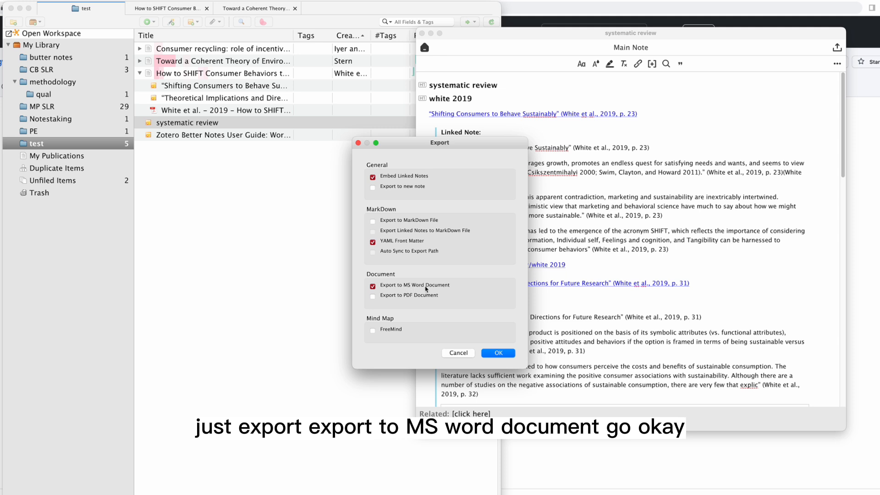
pyautogui.click(499, 353)
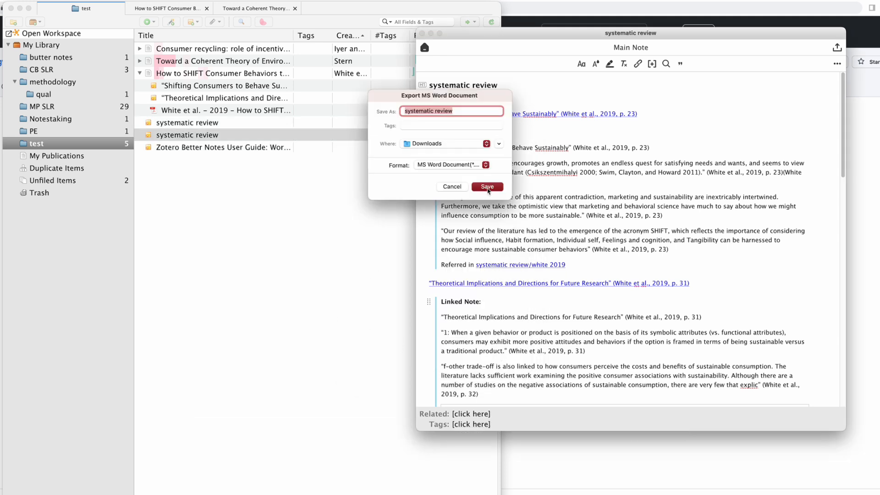
pyautogui.click(488, 187)
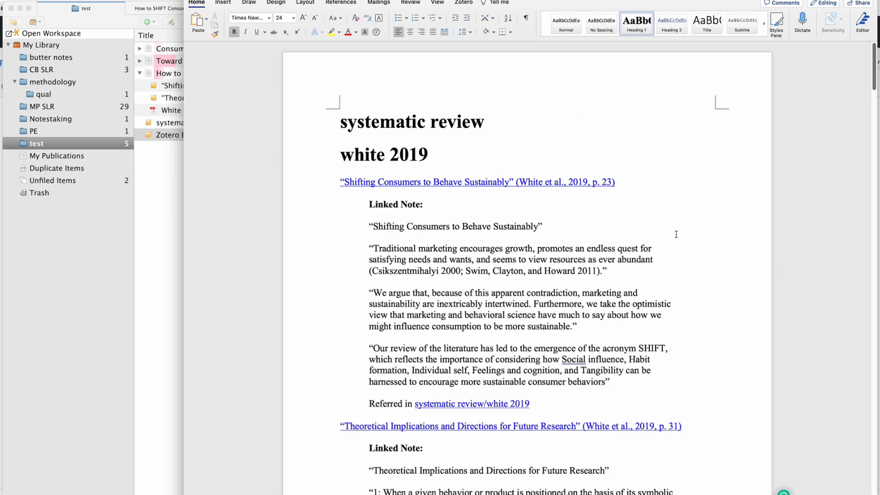
pyautogui.scroll(-3)
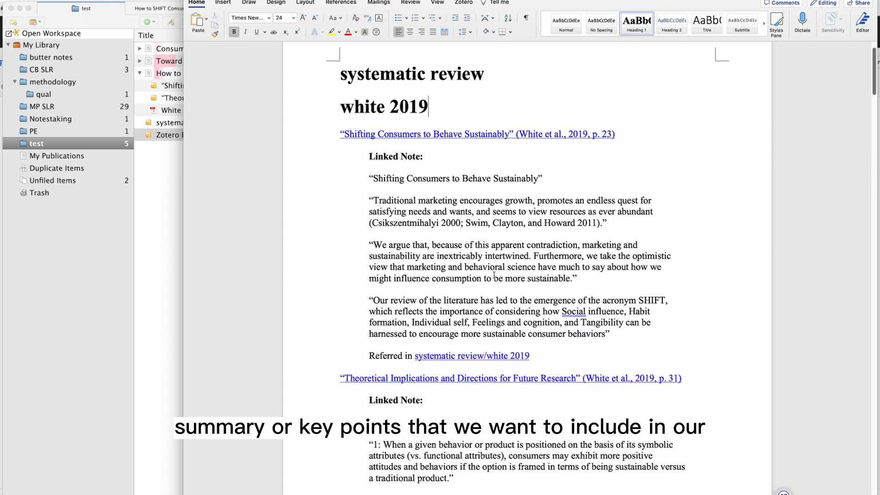
pyautogui.scroll(-3)
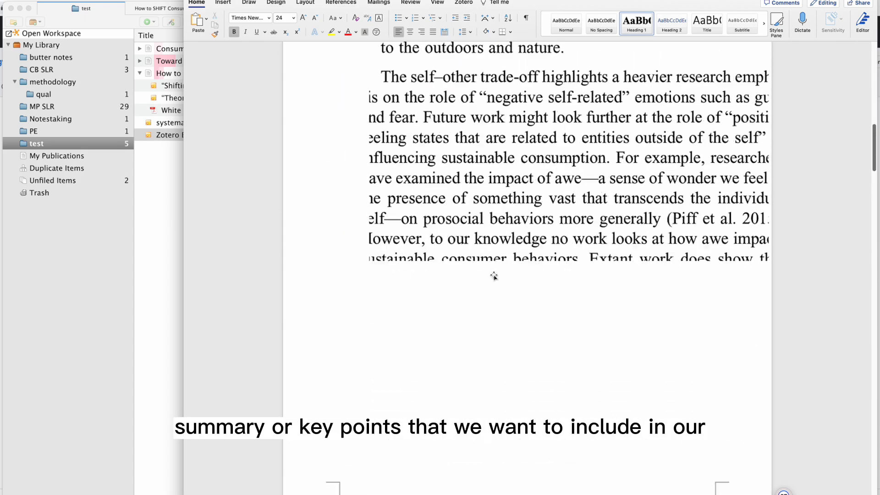
pyautogui.scroll(-3)
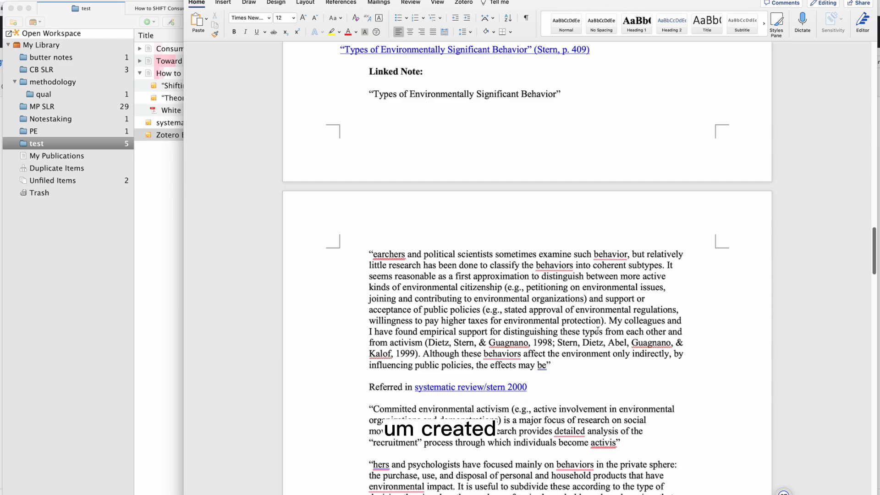
pyautogui.scroll(3)
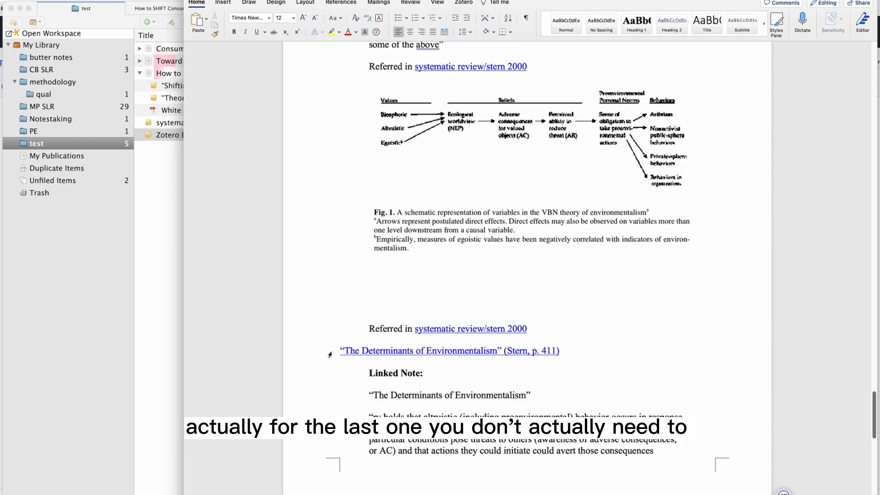
pyautogui.scroll(-3)
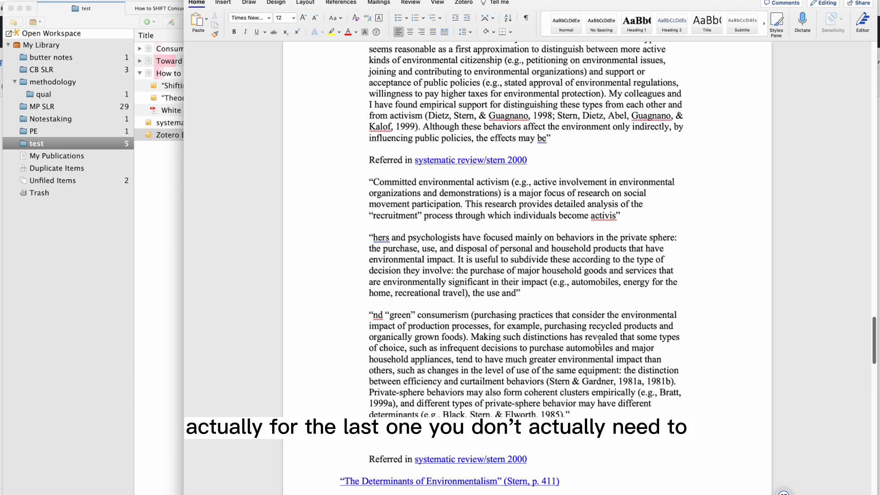
pyautogui.scroll(-3)
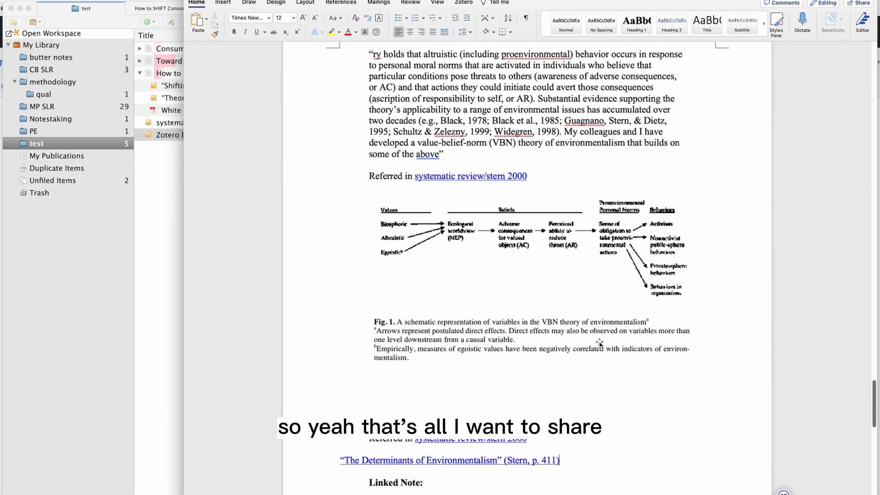
pyautogui.scroll(-3)
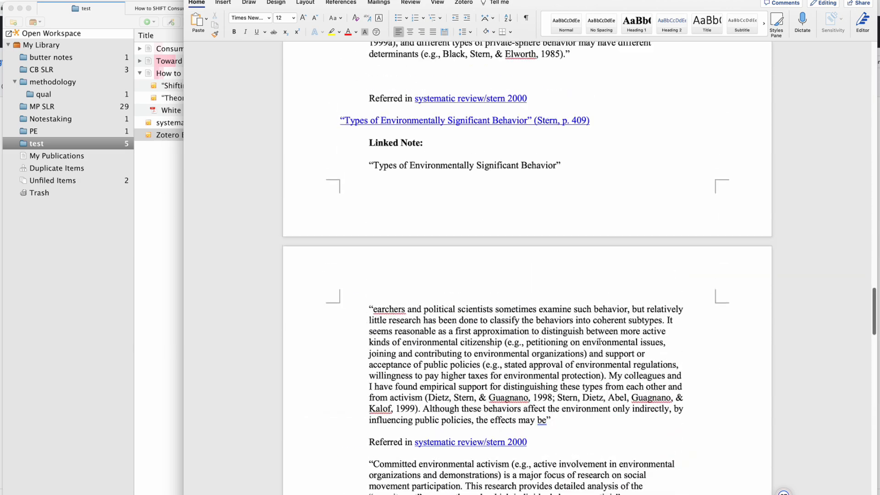